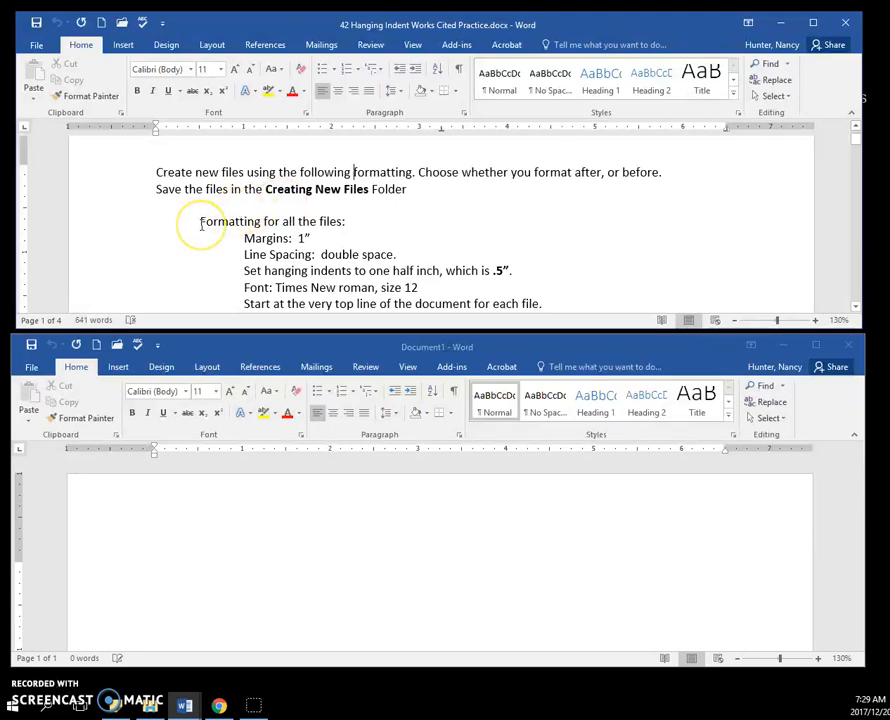
Step: Review the formatting requirements list in the instructions, picking out the Margins item
{"action": "left_click_drag", "start_coordinate": [200, 220], "coordinate": [468, 304]}
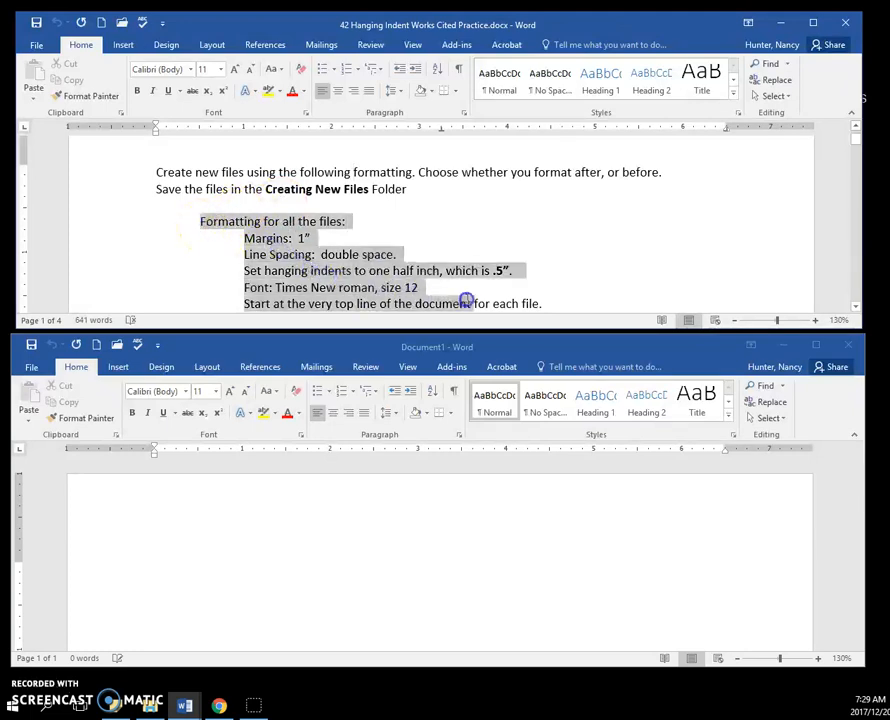
{"action": "left_click_drag", "start_coordinate": [200, 220], "coordinate": [544, 304]}
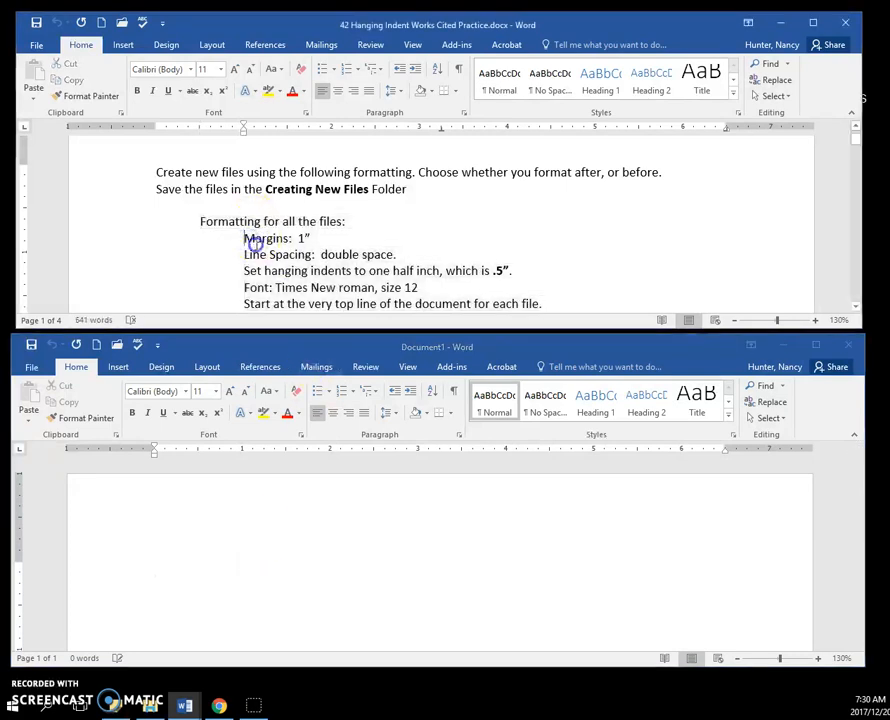
{"action": "double_click", "coordinate": [268, 238]}
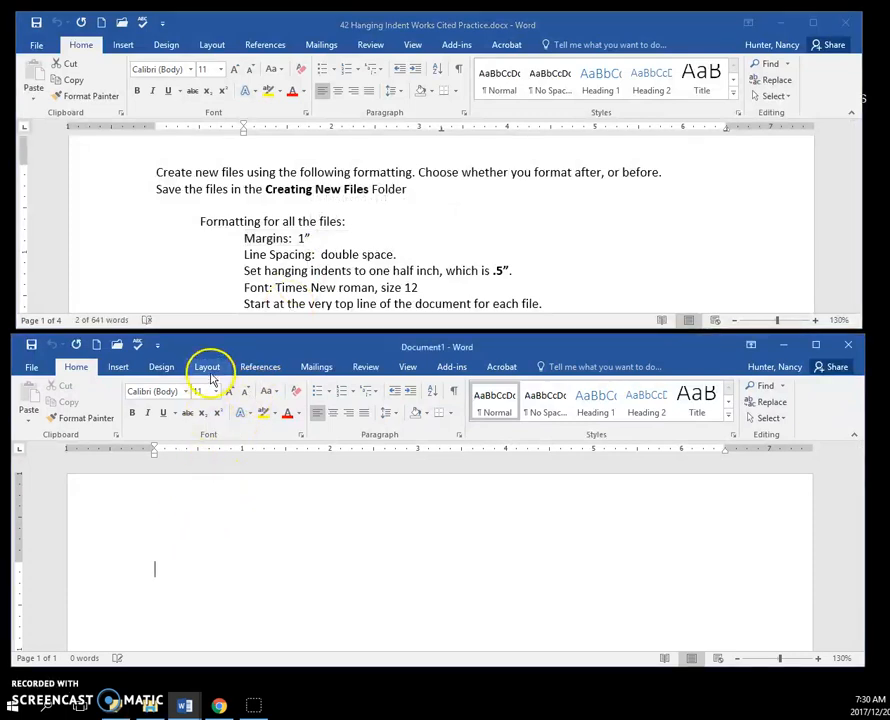
Step: Apply the Normal margin preset (1" on all sides) to Document1 via Layout > Margins
{"action": "left_click", "coordinate": [208, 366]}
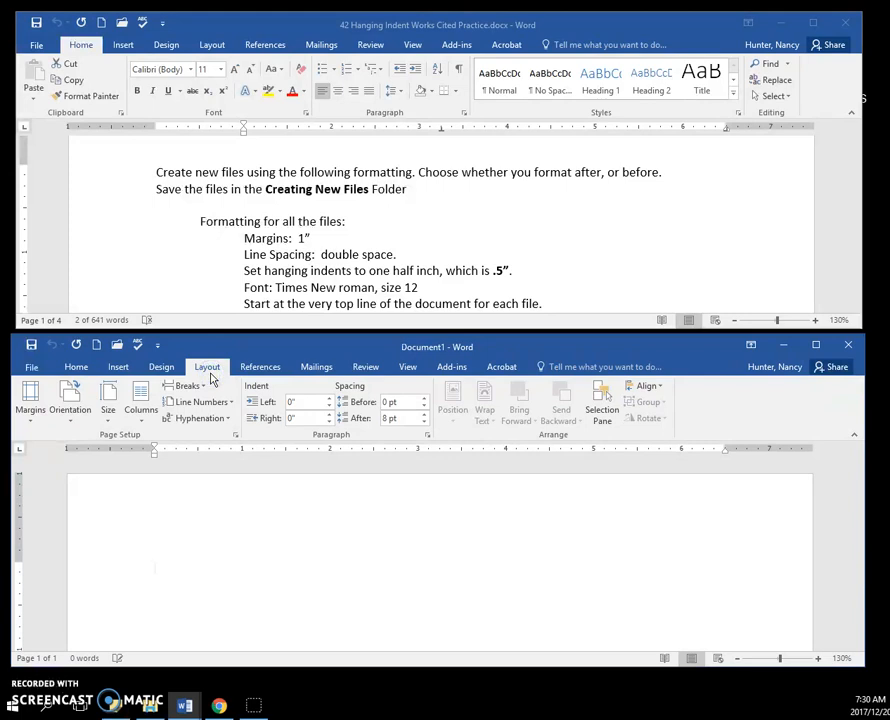
{"action": "left_click", "coordinate": [30, 400]}
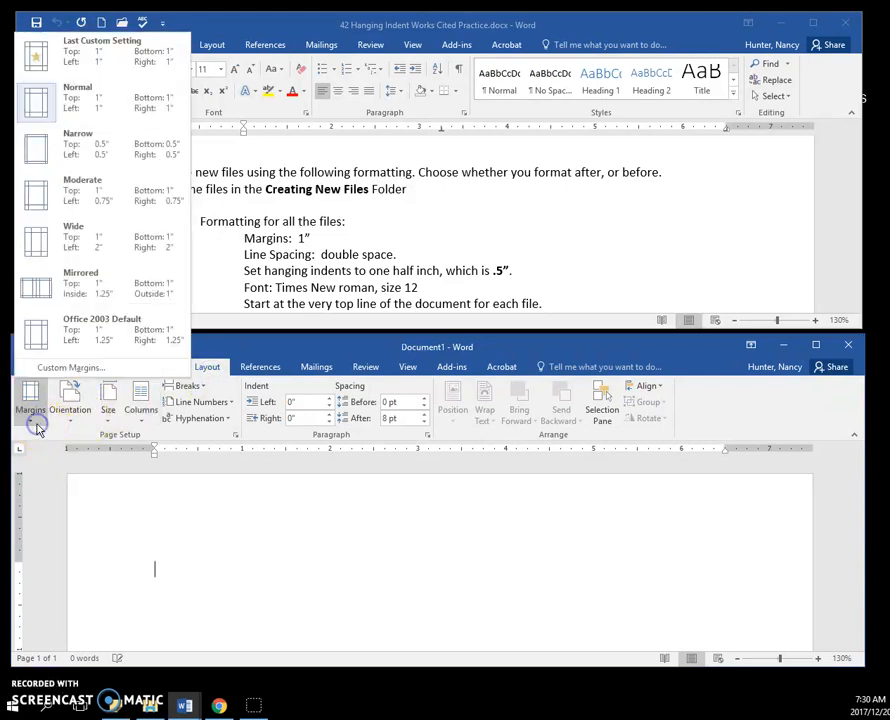
{"action": "mouse_move", "coordinate": [70, 368]}
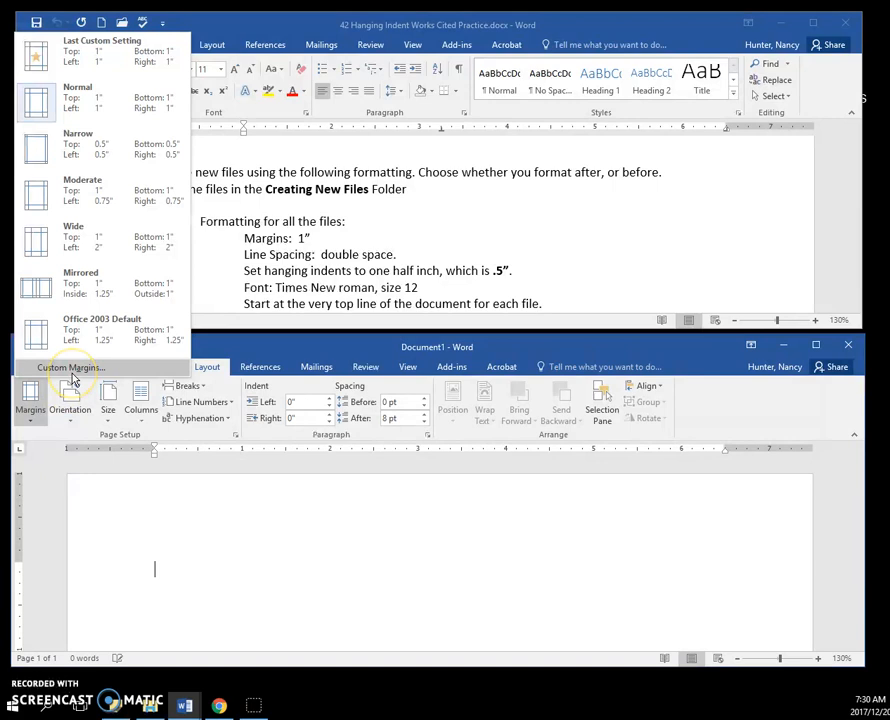
{"action": "mouse_move", "coordinate": [100, 56]}
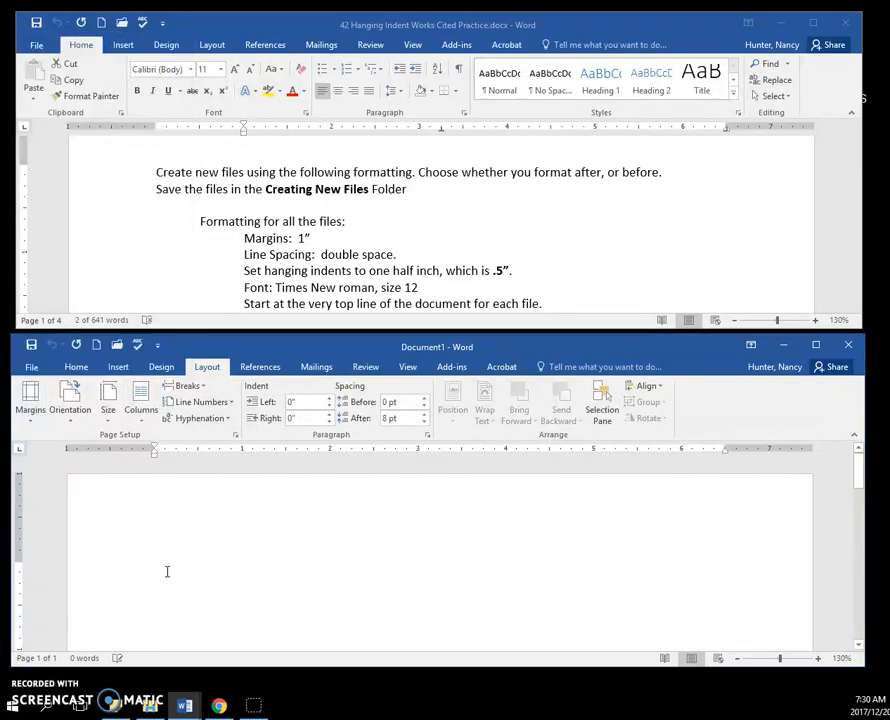
{"action": "left_click", "coordinate": [156, 570]}
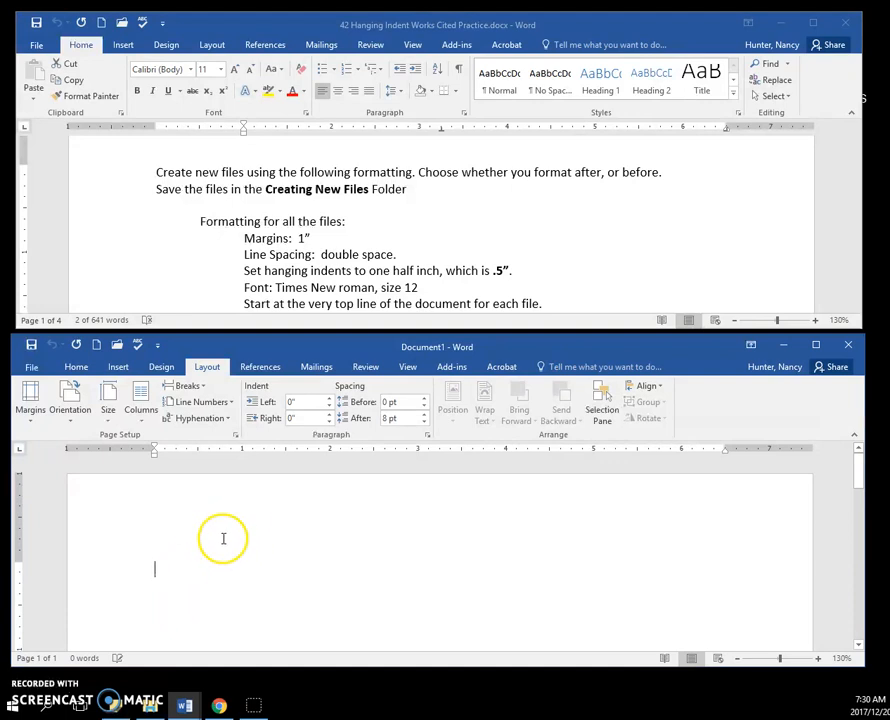
Step: Set line spacing to 2.0 from Home and confirm Double in the Paragraph dialog
{"action": "left_click", "coordinate": [76, 366]}
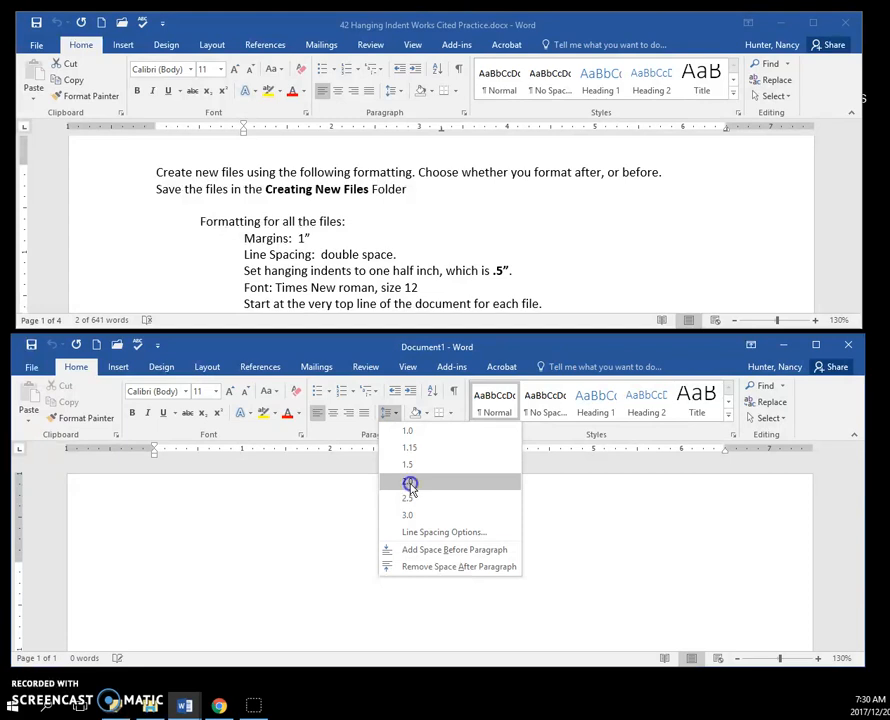
{"action": "left_click", "coordinate": [408, 482]}
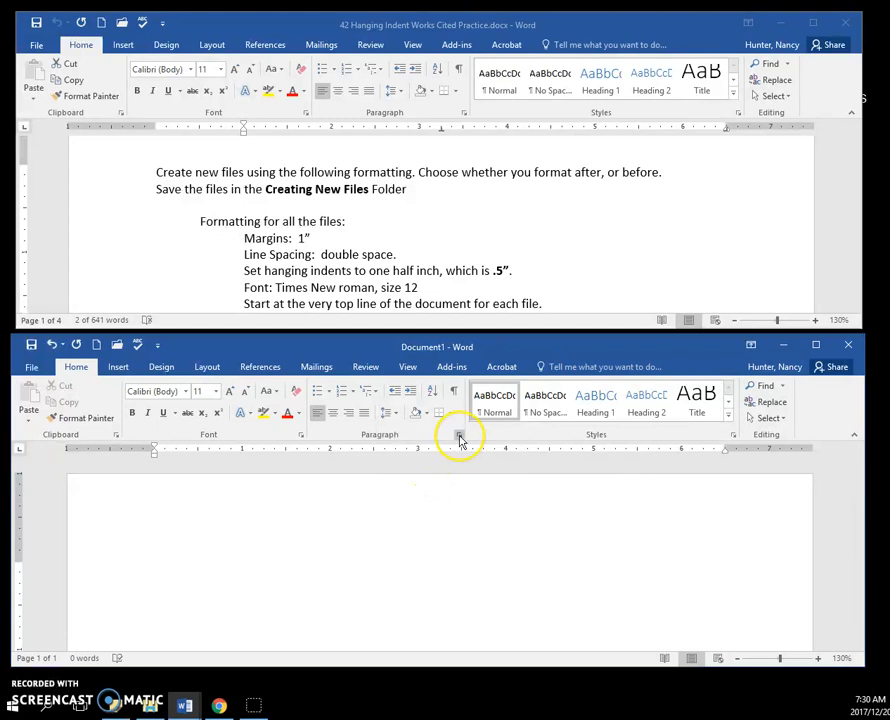
{"action": "left_click", "coordinate": [460, 434]}
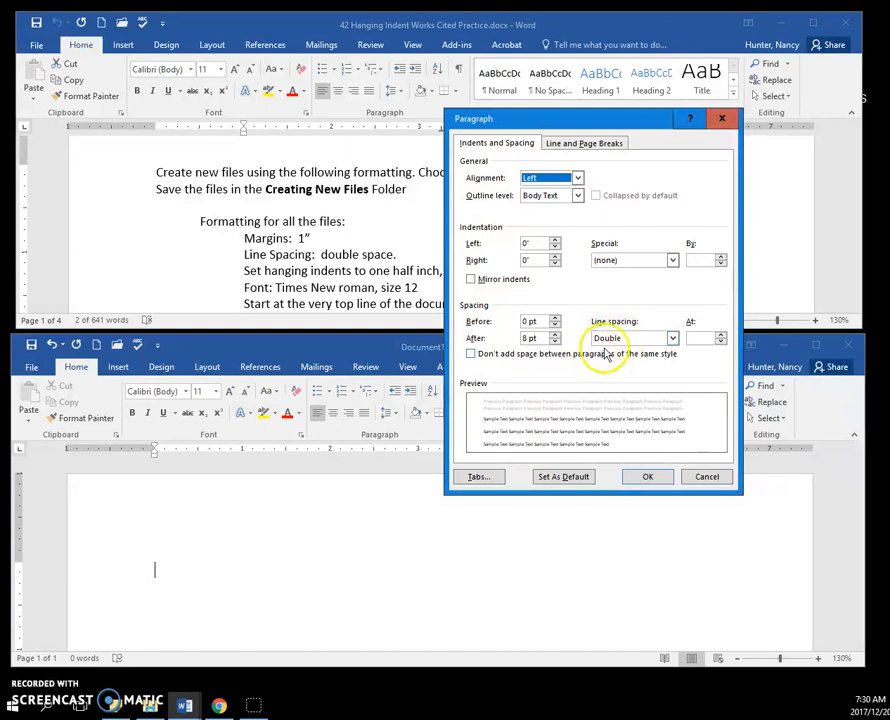
{"action": "left_click", "coordinate": [648, 476]}
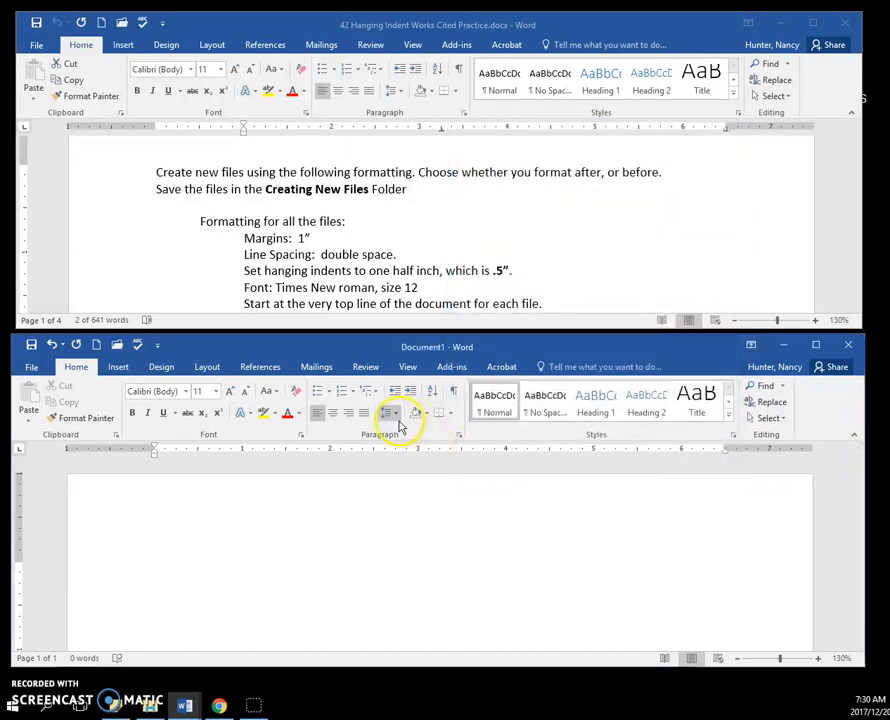
{"action": "left_click", "coordinate": [388, 412]}
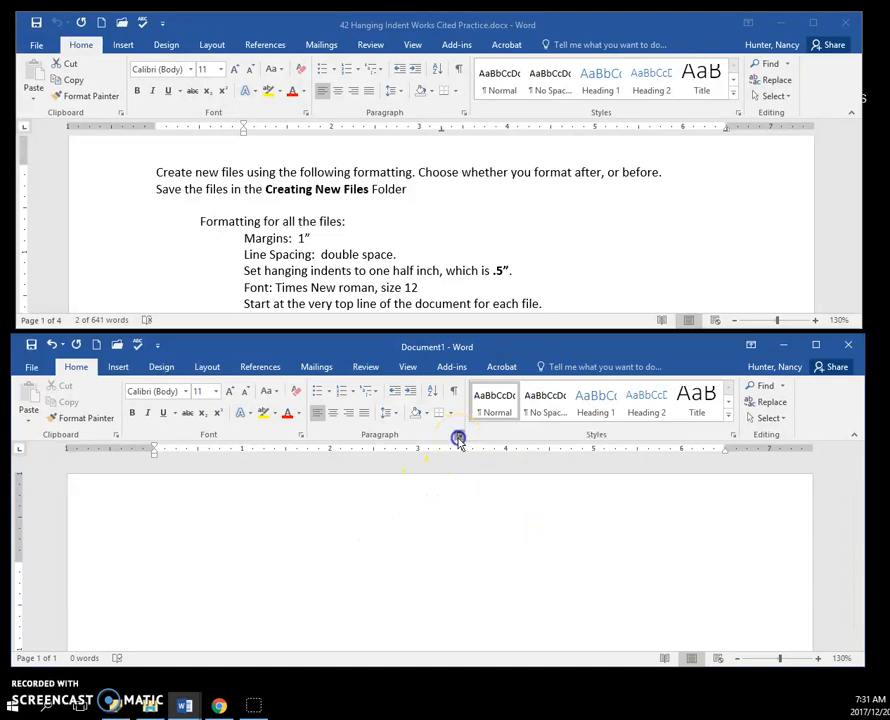
Step: In the Paragraph dialog set Special indentation to Hanging by 0.5" and apply it
{"action": "left_click", "coordinate": [458, 440]}
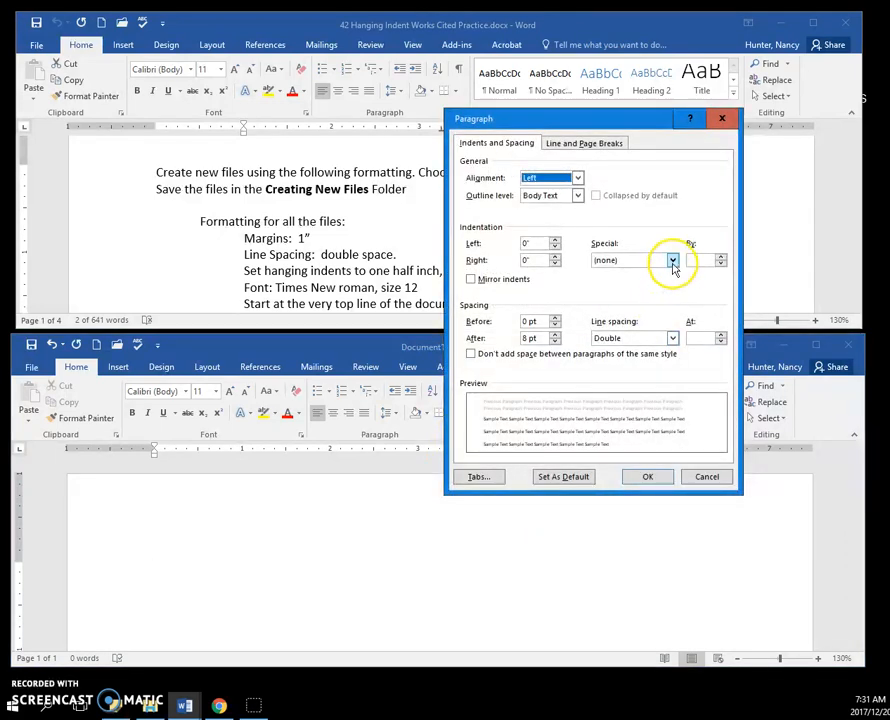
{"action": "left_click", "coordinate": [672, 260]}
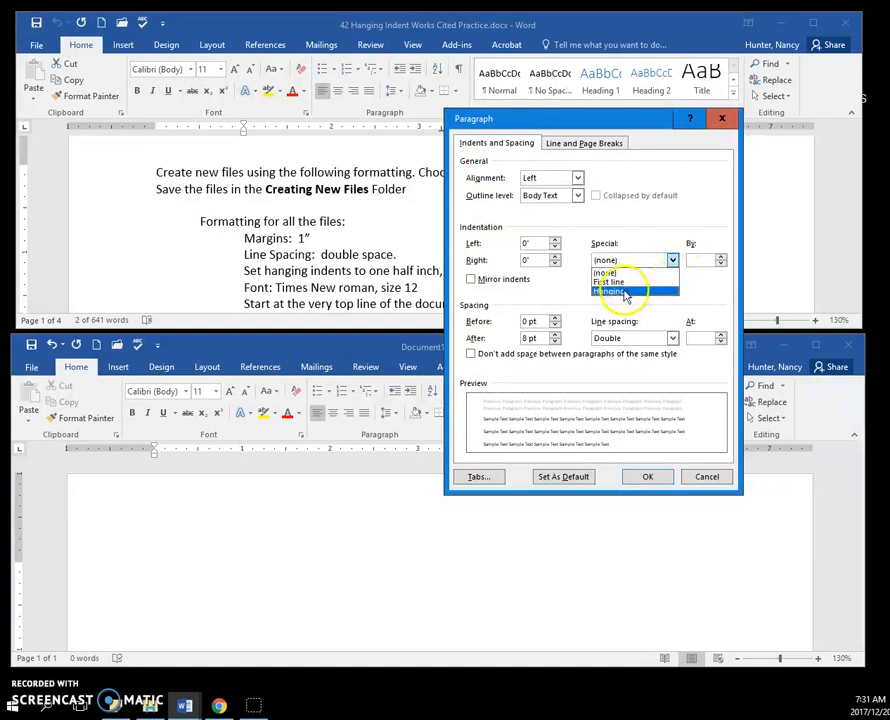
{"action": "left_click", "coordinate": [616, 292]}
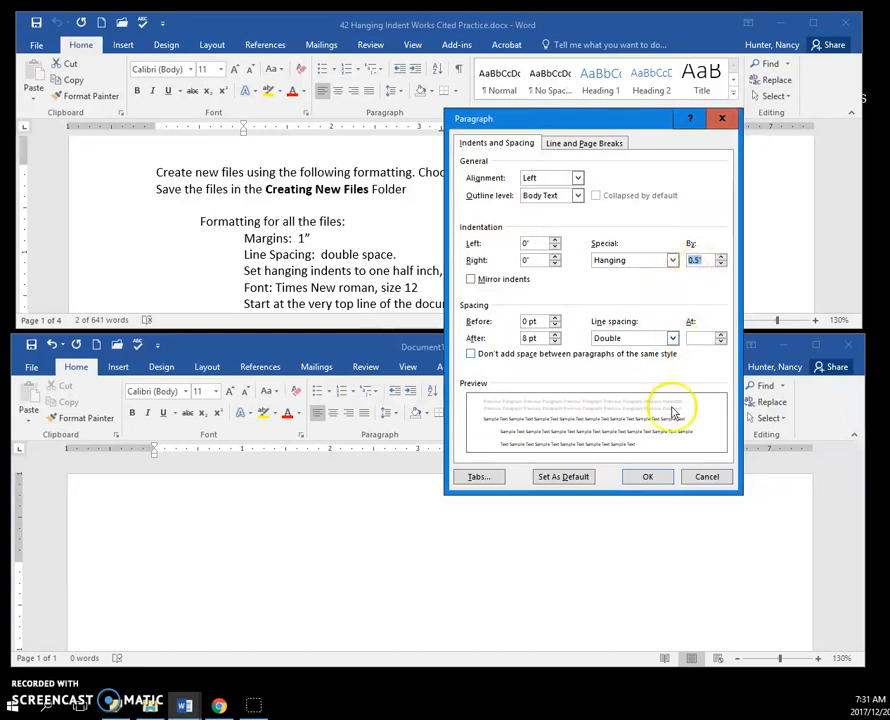
{"action": "left_click", "coordinate": [648, 476]}
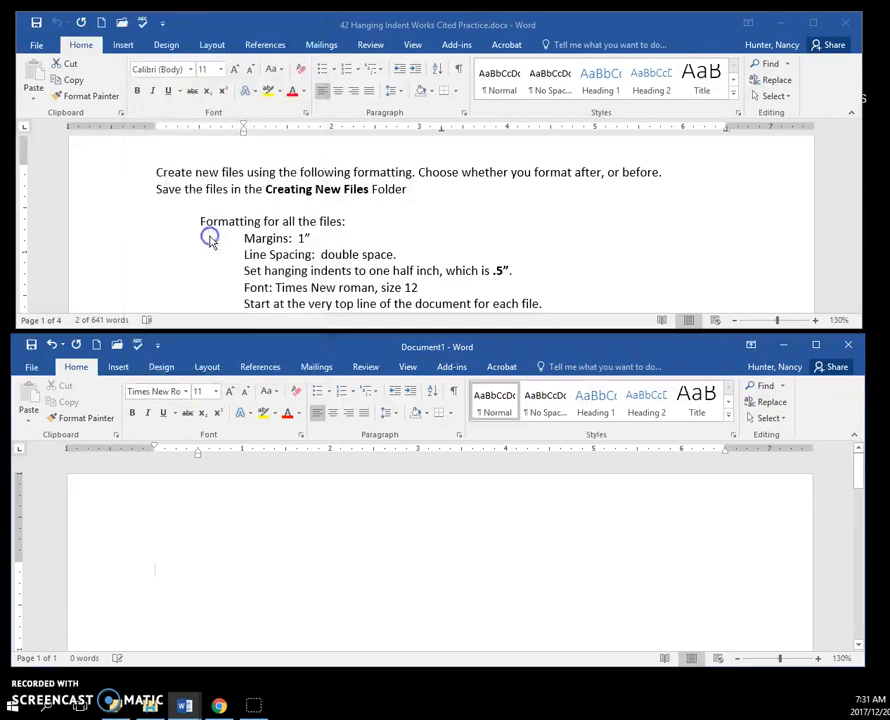
{"action": "mouse_move", "coordinate": [268, 474]}
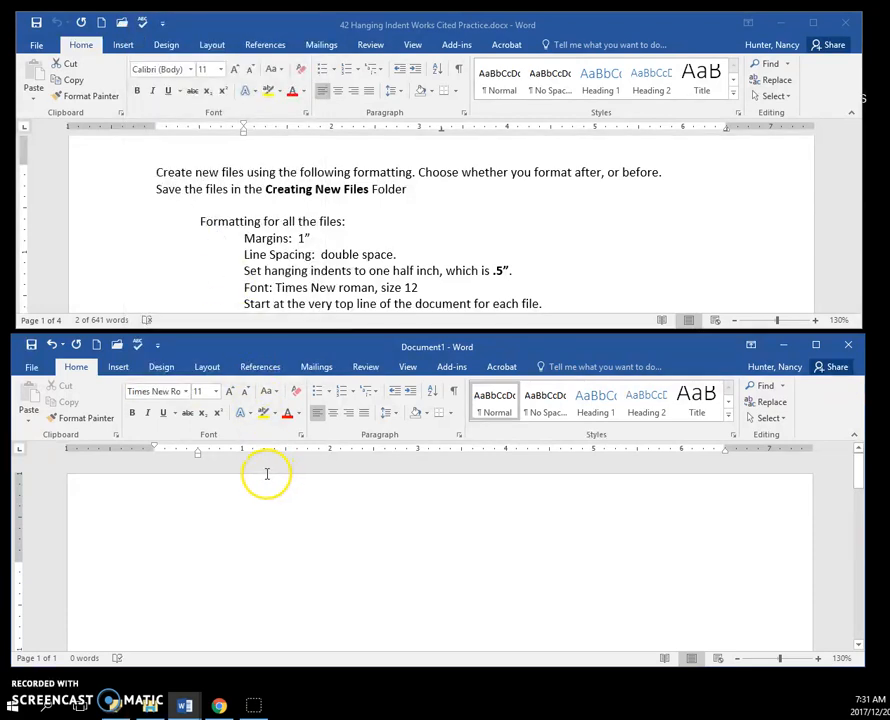
Step: Set the font size to 12 (Times New Roman) and place the cursor in Document1 beside the CNFHang01 instructions
{"action": "left_click", "coordinate": [210, 390]}
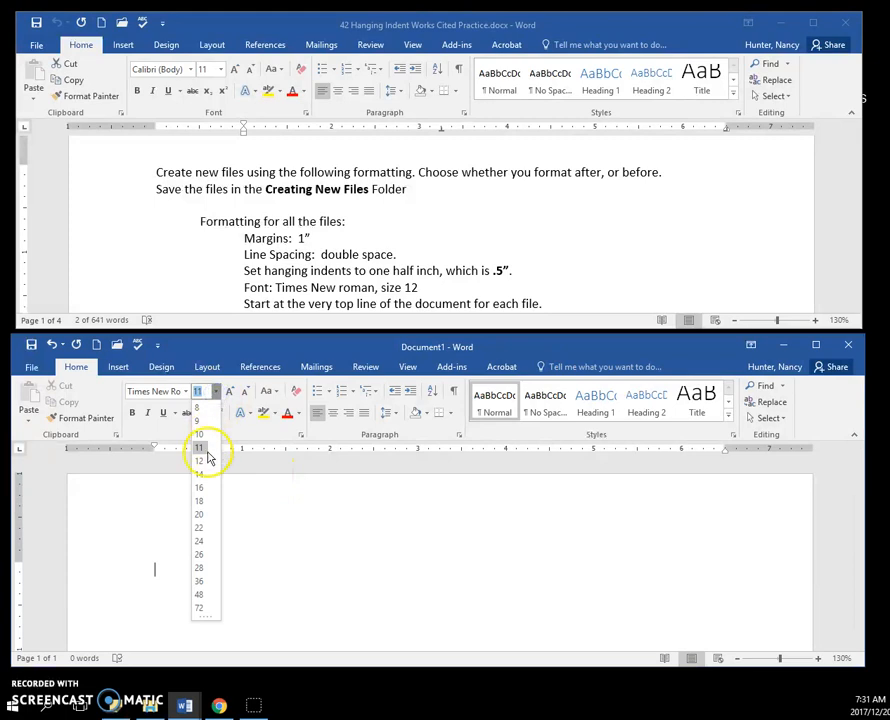
{"action": "left_click", "coordinate": [200, 448]}
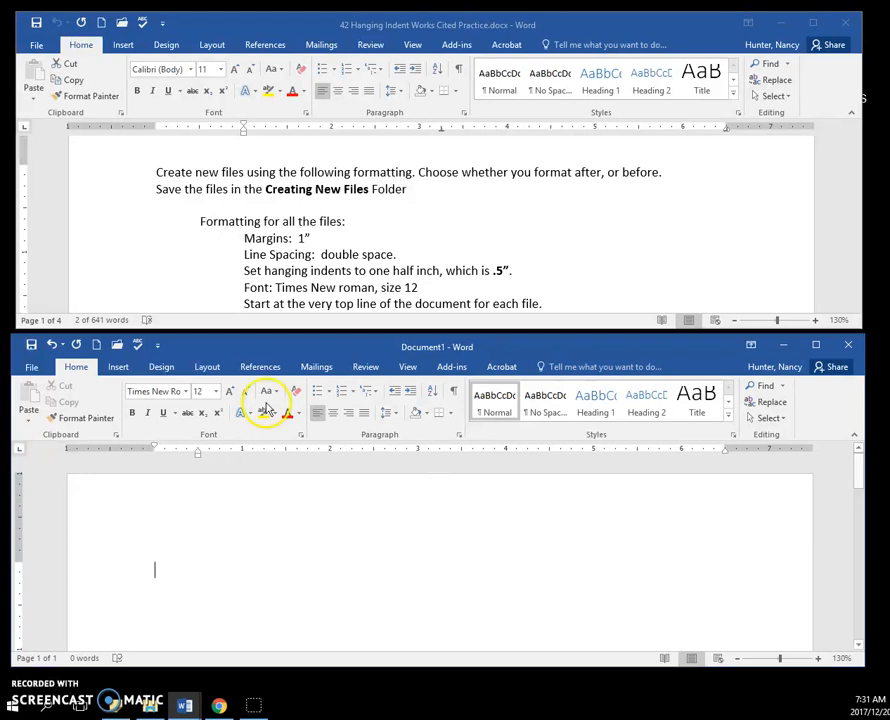
{"action": "scroll", "scroll_direction": "down", "scroll_amount": 3}
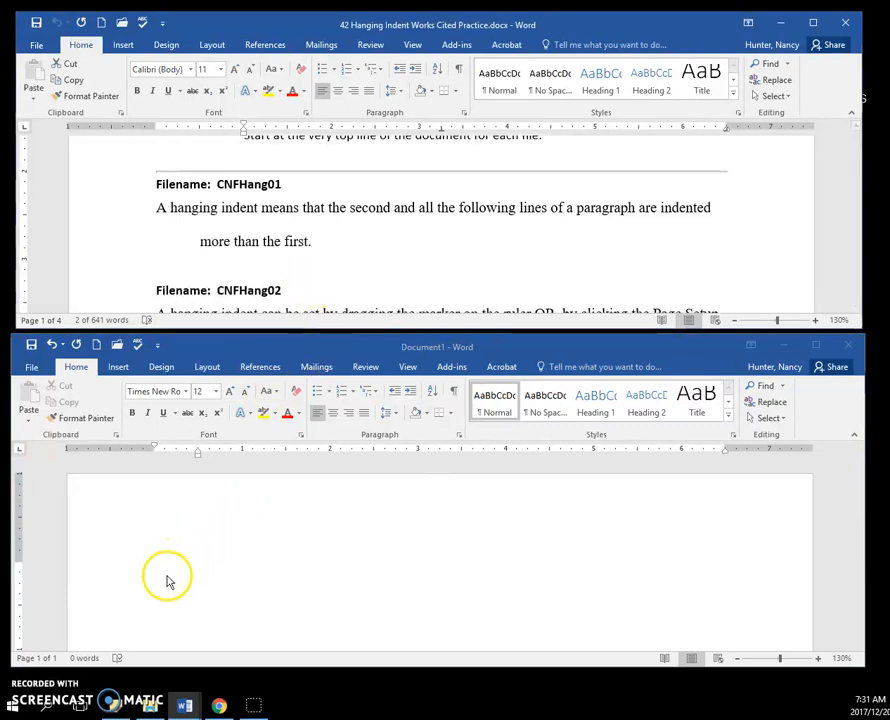
{"action": "left_click", "coordinate": [156, 570]}
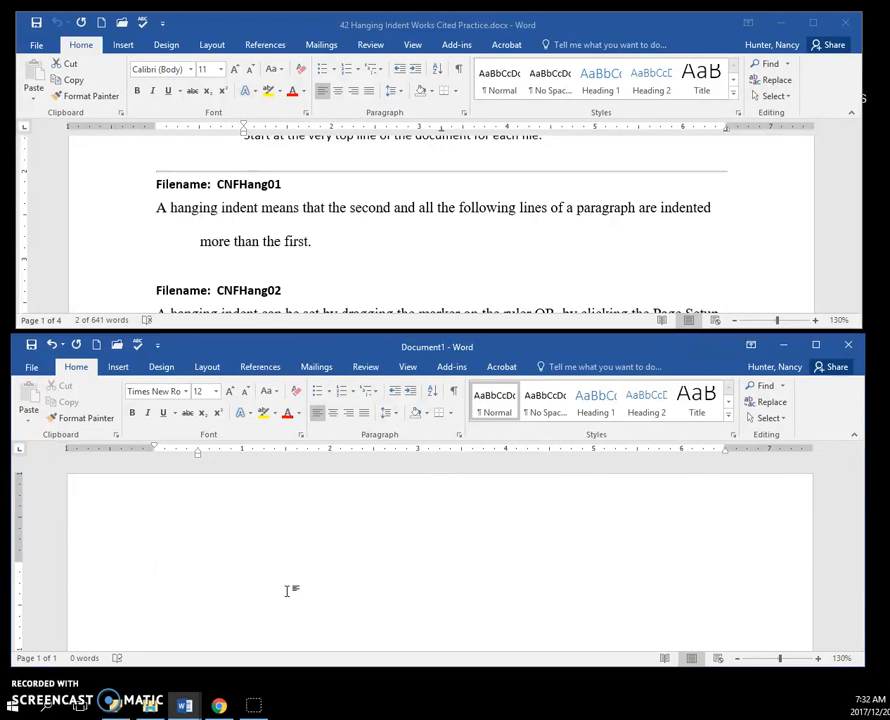
{"action": "left_click", "coordinate": [156, 568]}
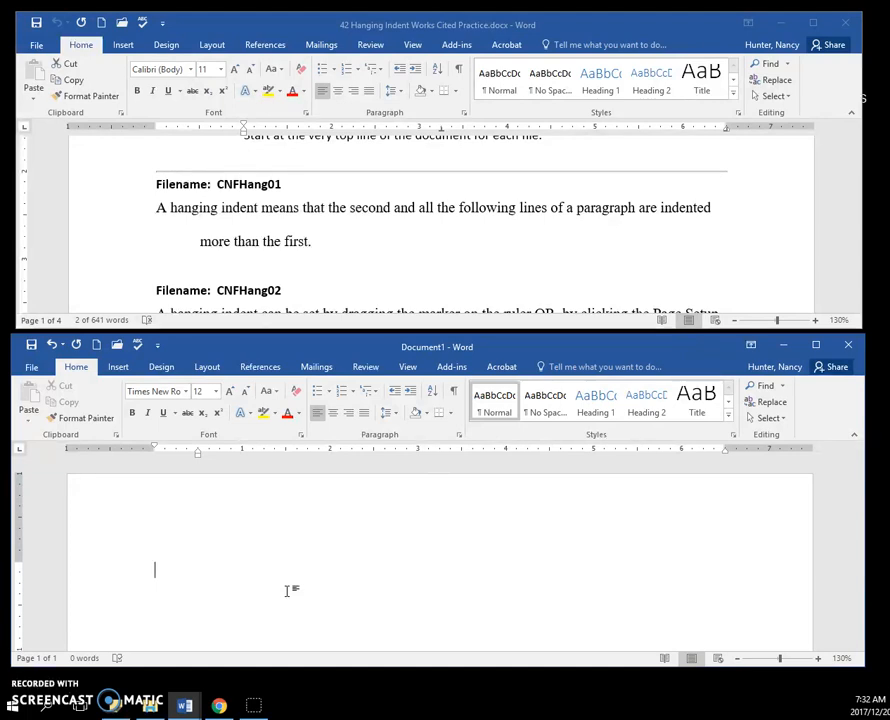
Step: Write the sentence 'A hanging indent means that the second all the following lines of a paragraph are indented more than the first.'
{"action": "type", "text": "A han"}
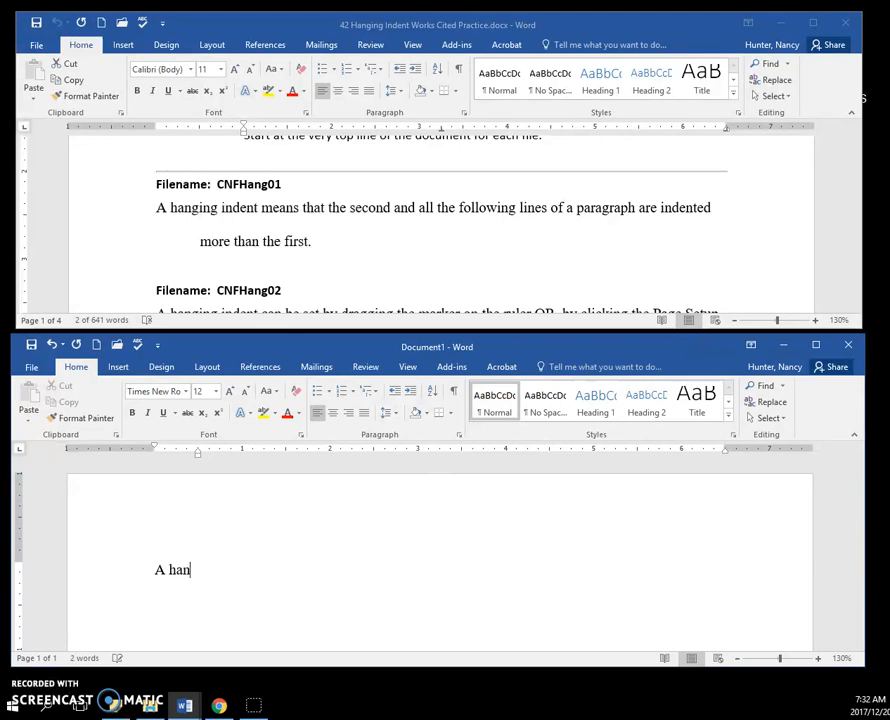
{"action": "type", "text": "ging indent means that the se"}
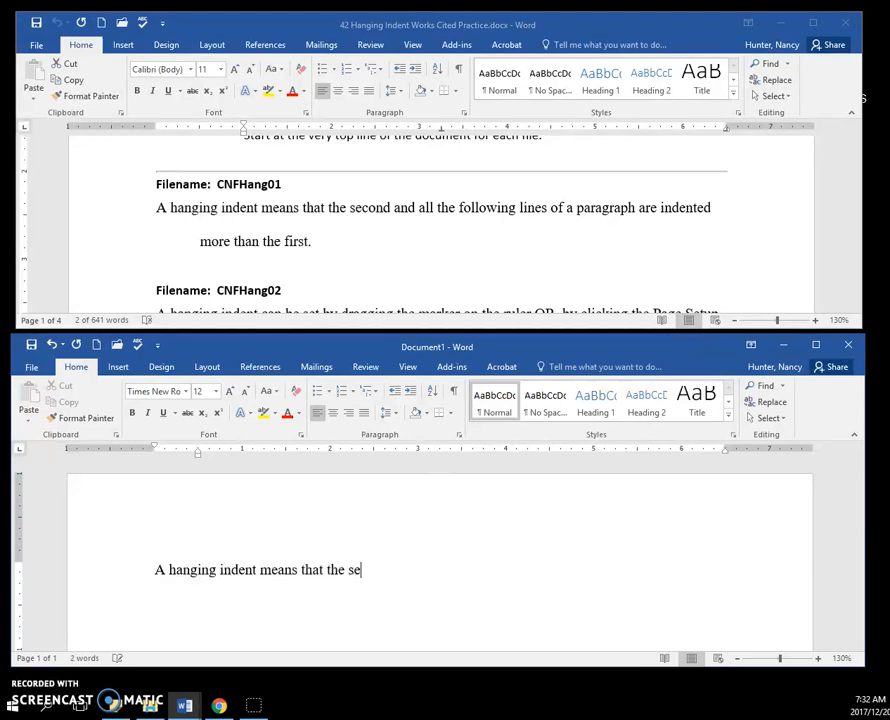
{"action": "type", "text": "cond all the fo"}
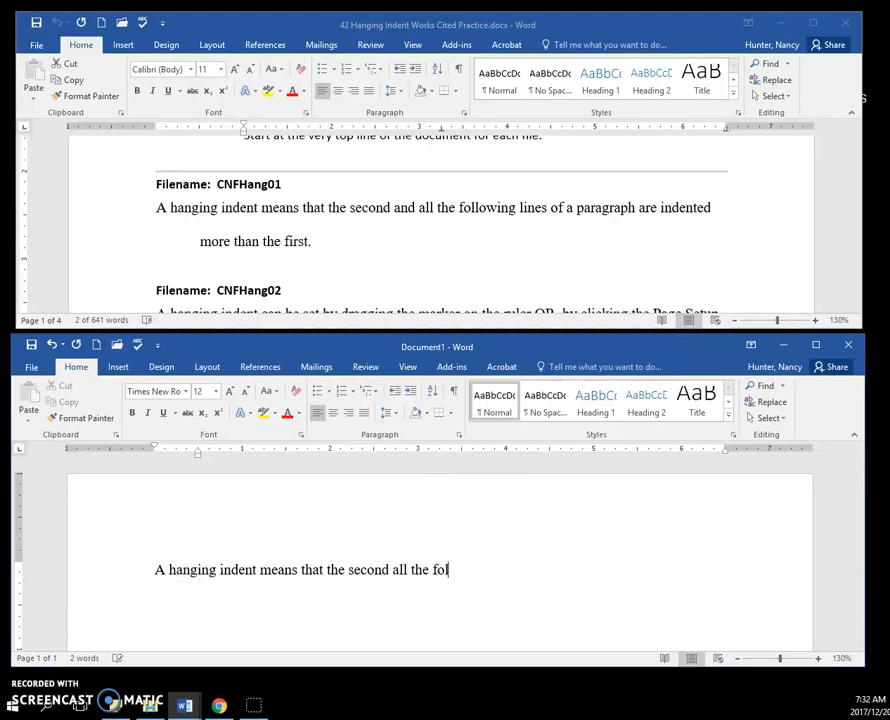
{"action": "type", "text": "lowing lines of"}
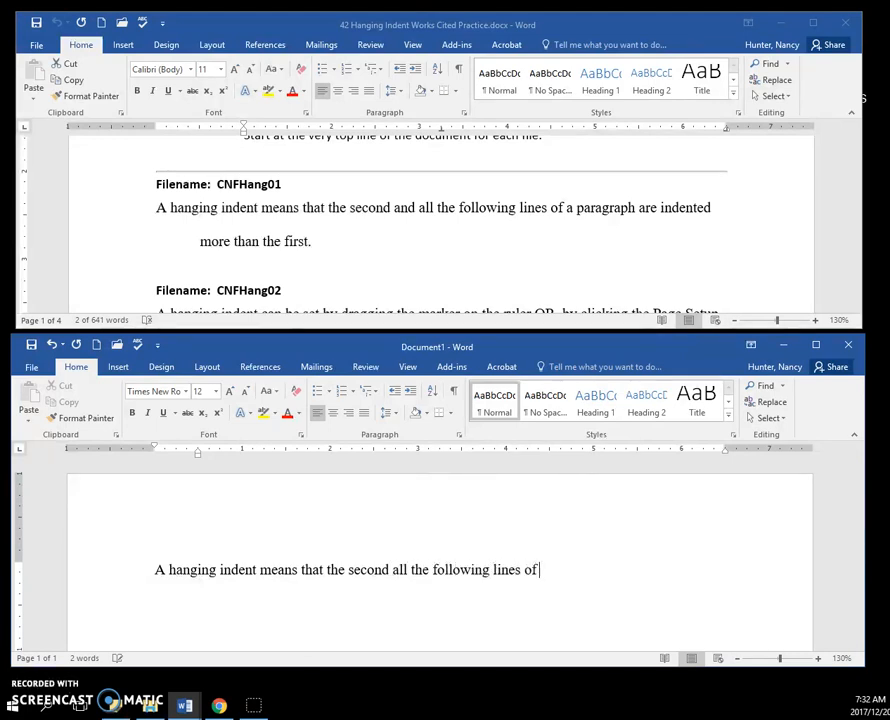
{"action": "type", "text": "a paragraph"}
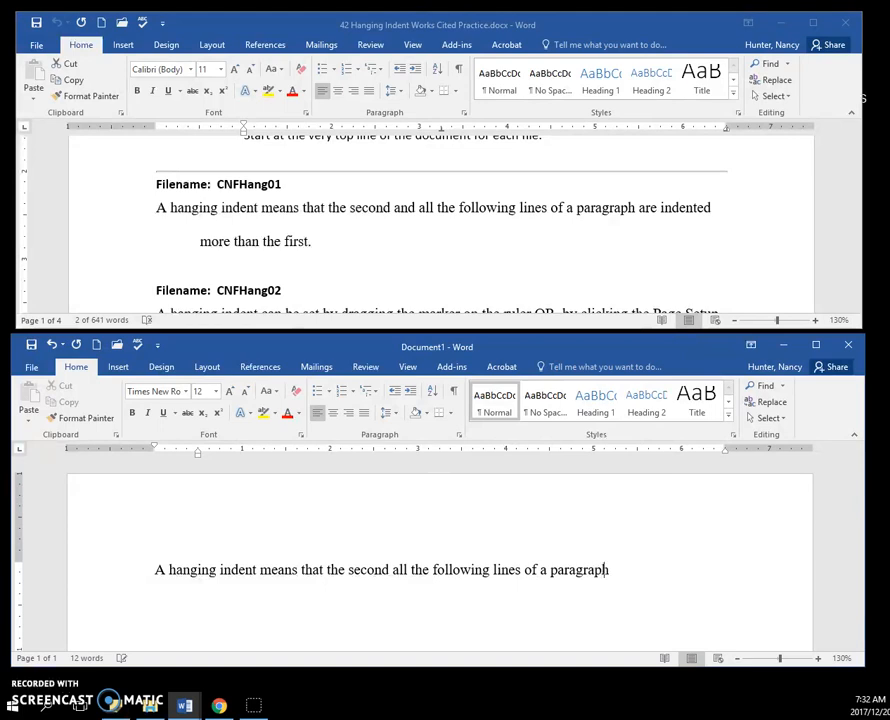
{"action": "type", "text": "are indented more"}
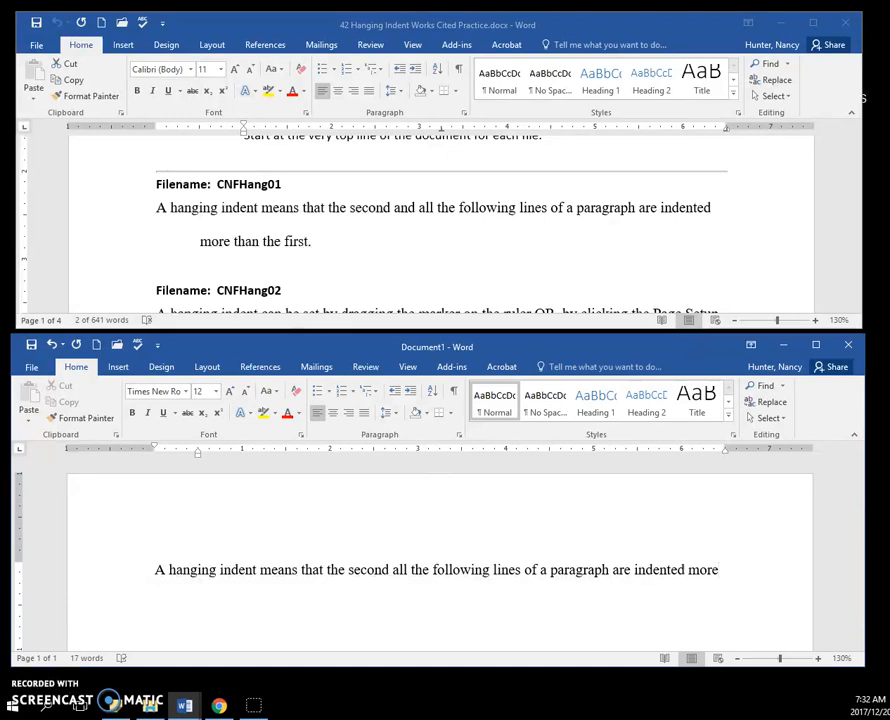
{"action": "type", "text": "than"}
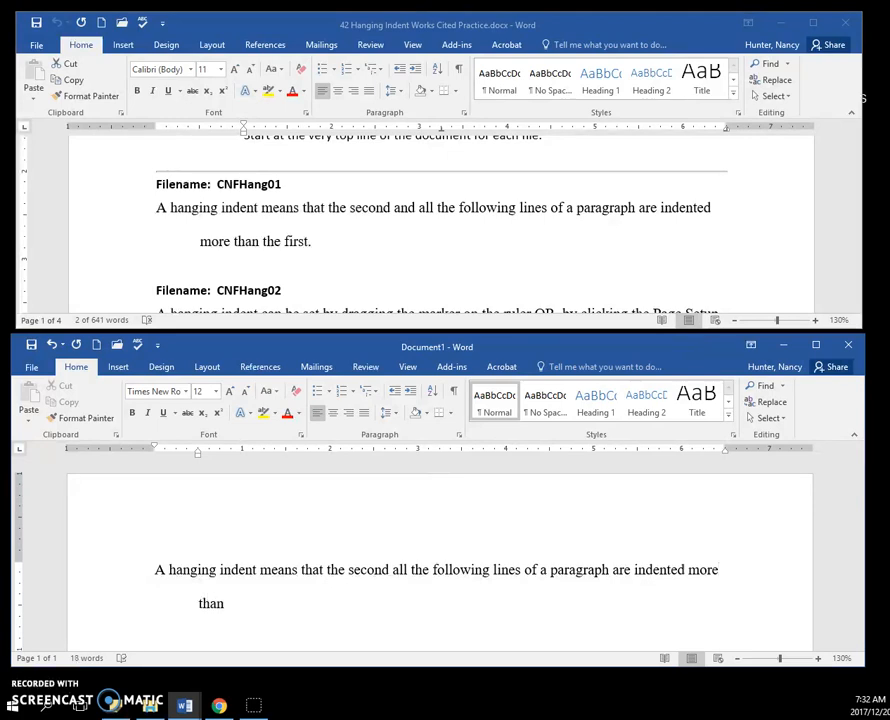
{"action": "type", "text": "the firs"}
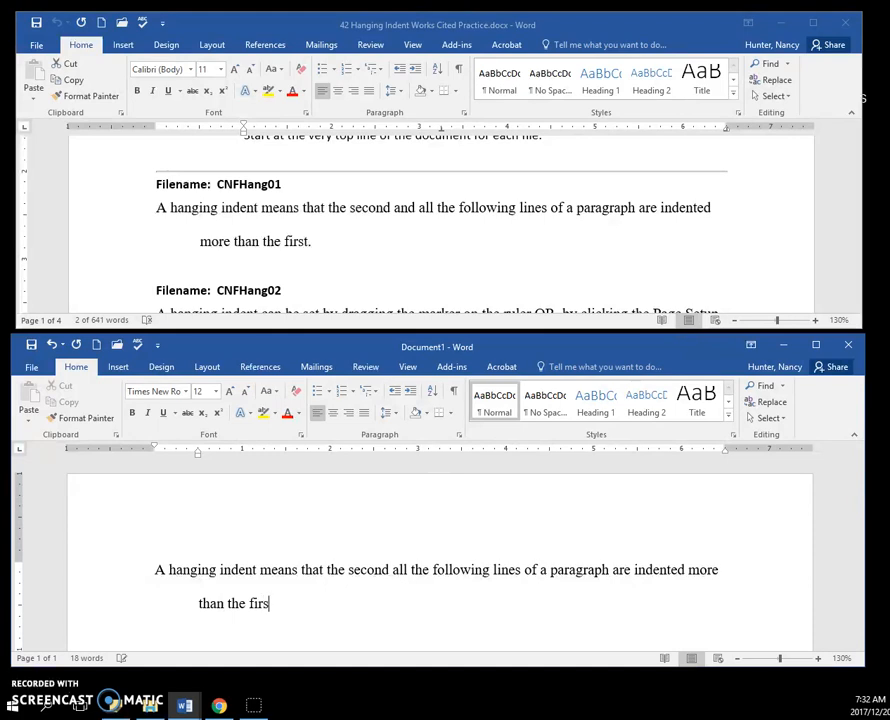
{"action": "type", "text": "t."}
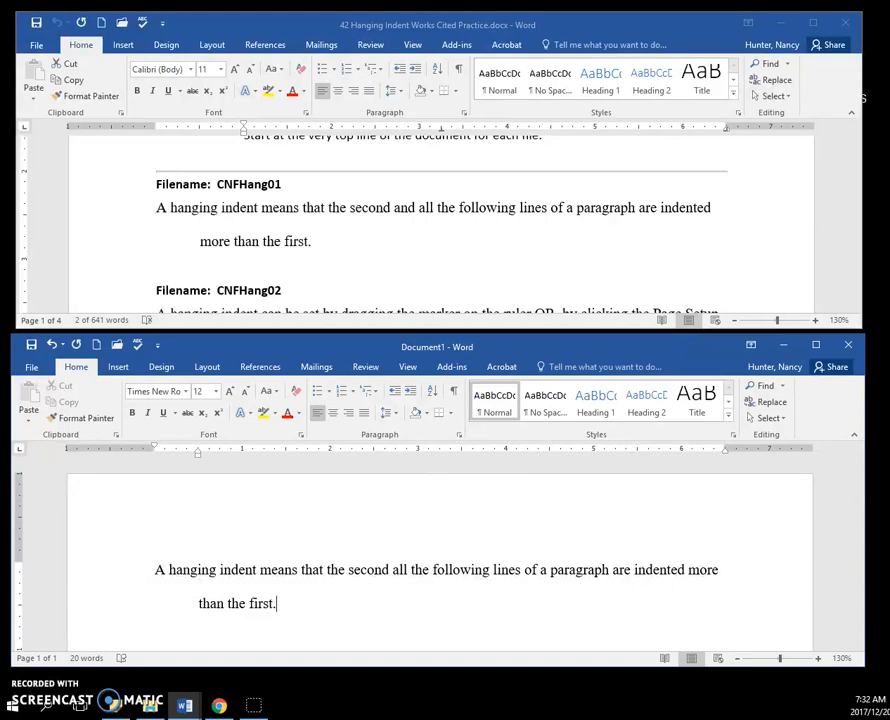
{"action": "mouse_move", "coordinate": [294, 512]}
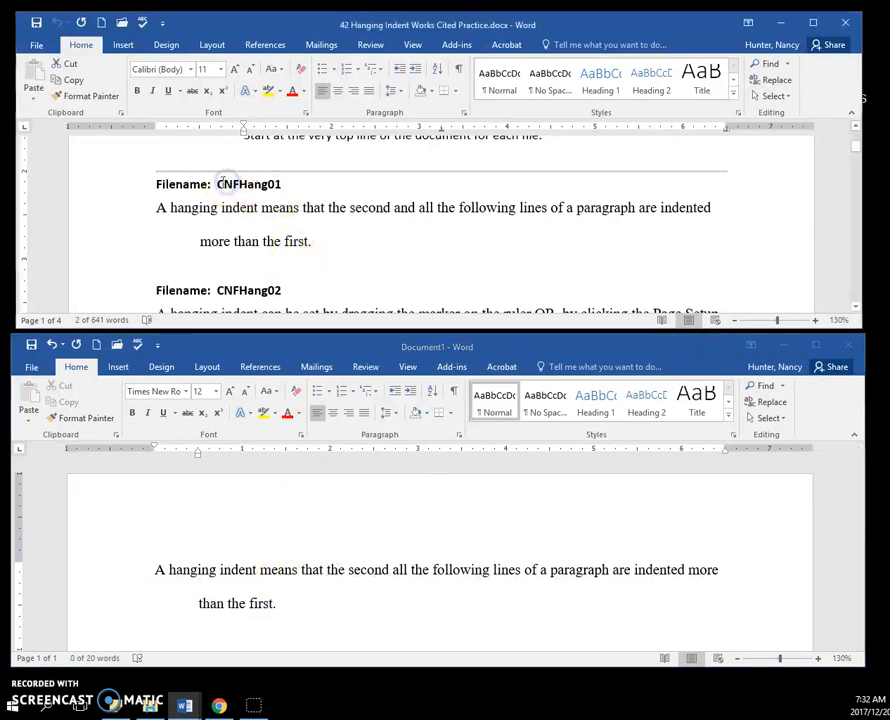
Step: Scroll the instructions document back to the 'Formatting for all the files' list
{"action": "double_click", "coordinate": [236, 184]}
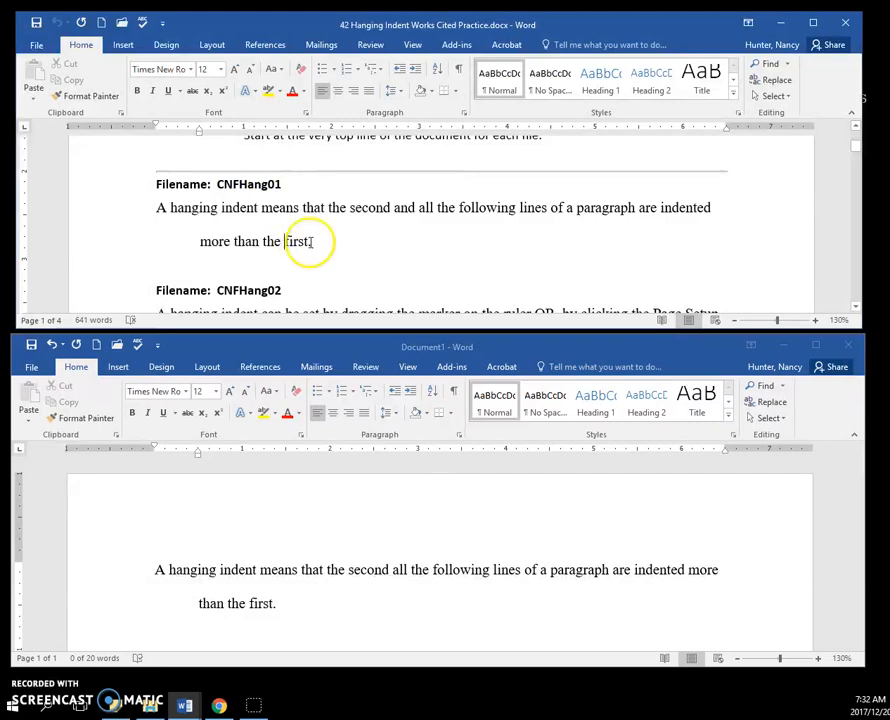
{"action": "scroll", "scroll_direction": "down", "scroll_amount": 3}
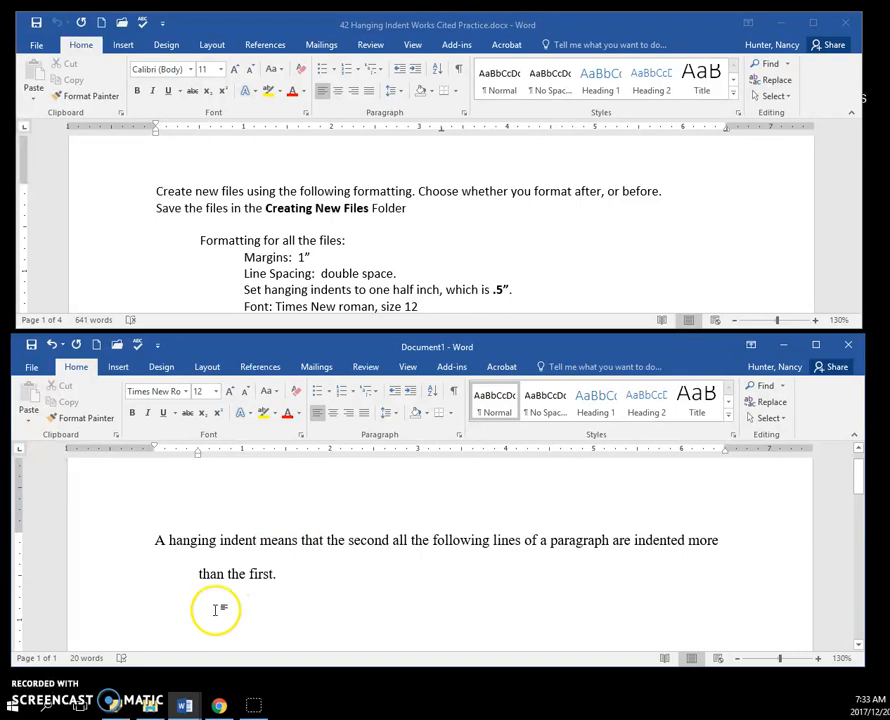
{"action": "mouse_move", "coordinate": [256, 612]}
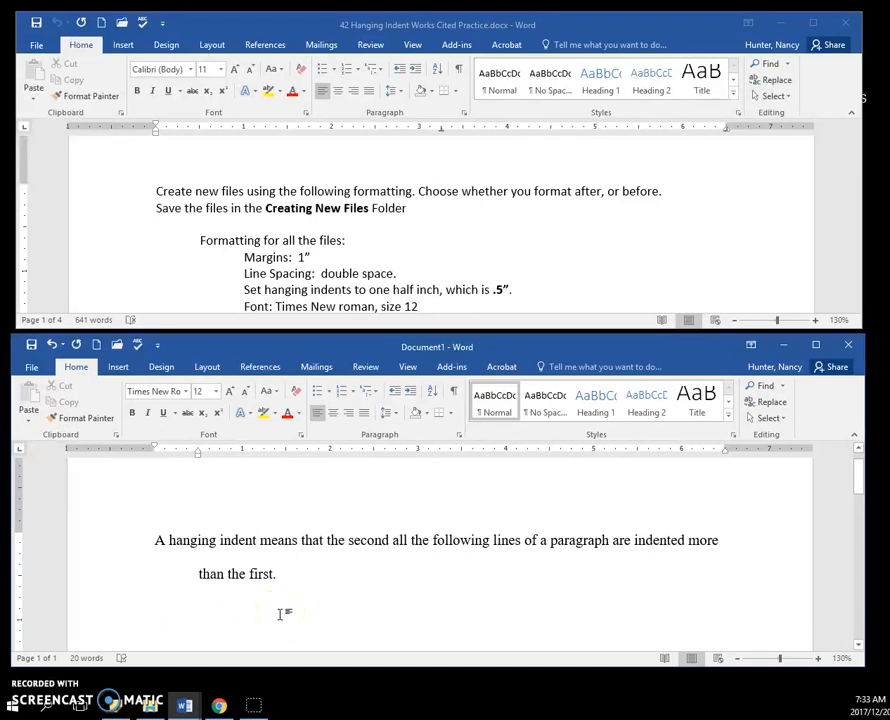
Step: Reach the AutoCorrect Options dialog through File > Options > Proofing
{"action": "left_click", "coordinate": [30, 366]}
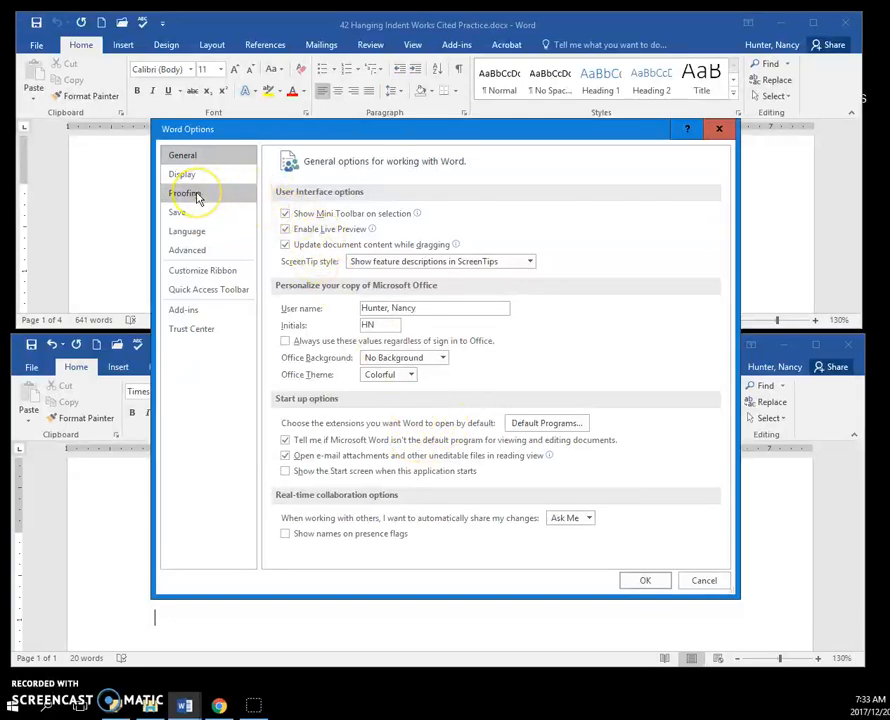
{"action": "left_click", "coordinate": [184, 192]}
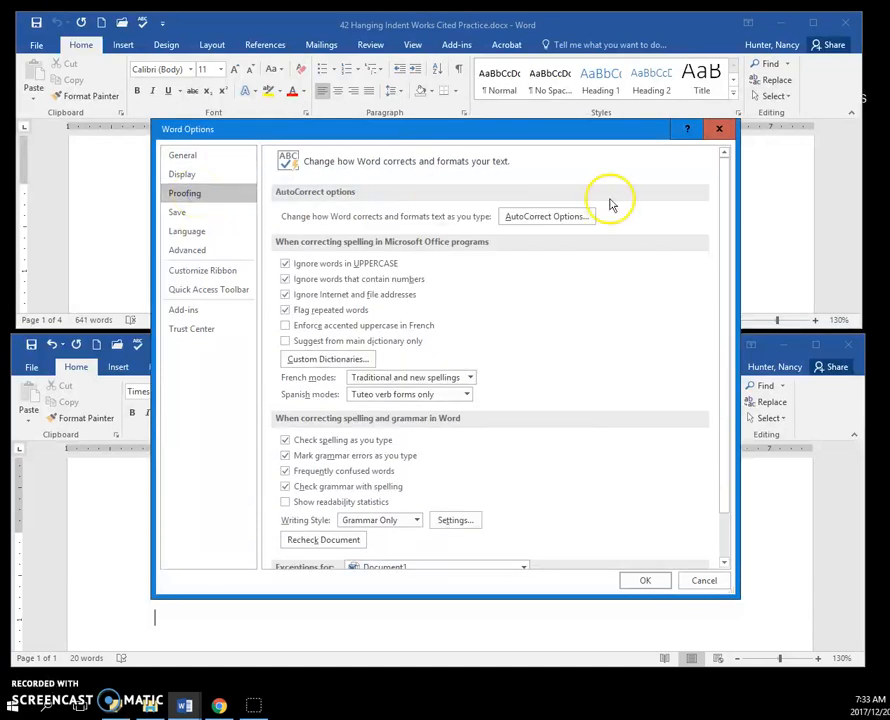
{"action": "left_click", "coordinate": [546, 216]}
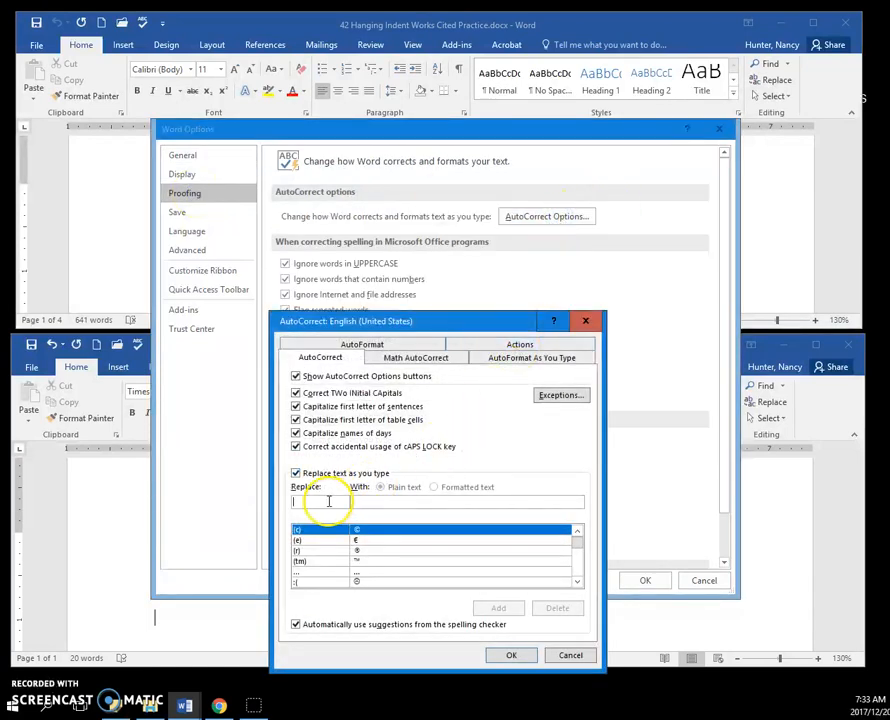
Step: Add an AutoCorrect entry replacing nh with the CNFHang01 filename line and close the dialogs
{"action": "type", "text": "n"}
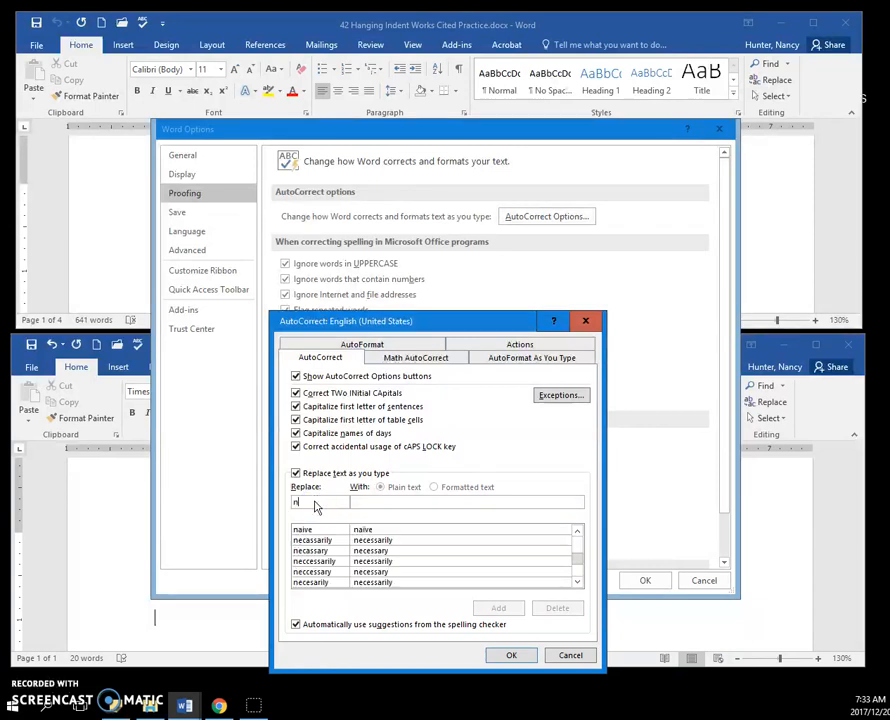
{"action": "type", "text": "h"}
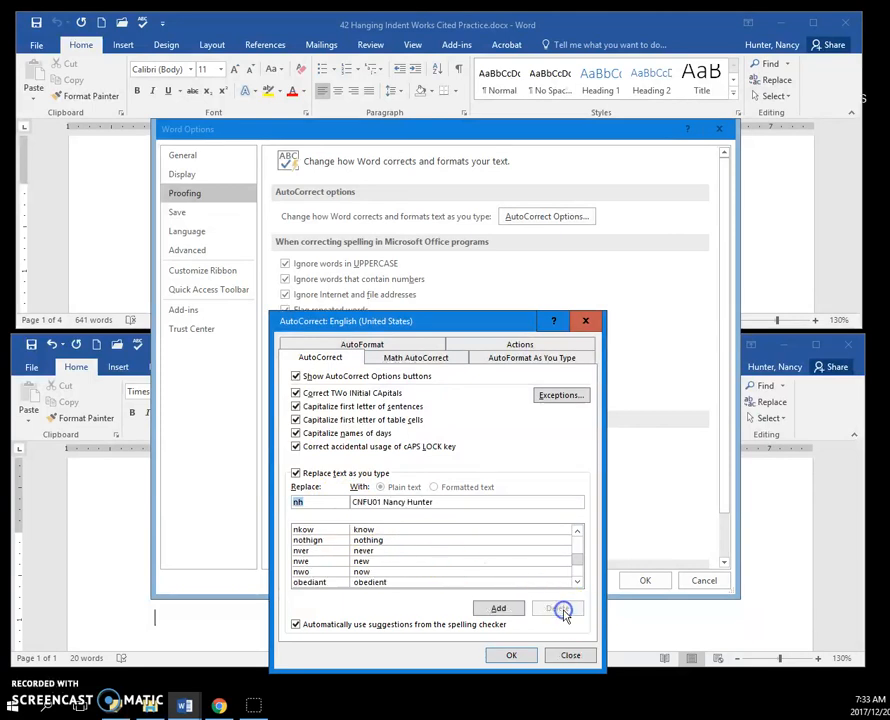
{"action": "left_click", "coordinate": [376, 502]}
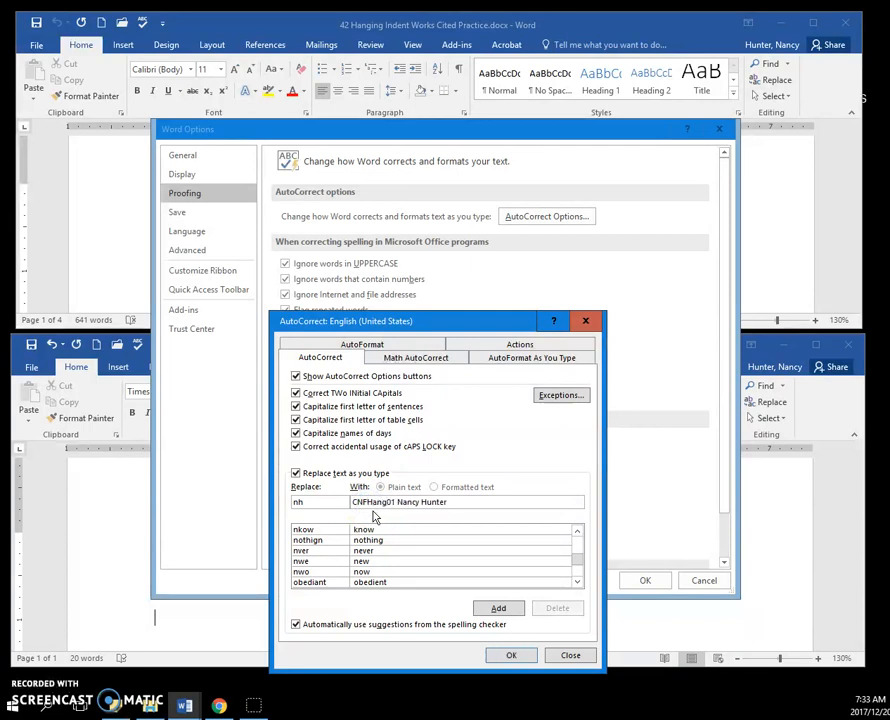
{"action": "left_click", "coordinate": [498, 608]}
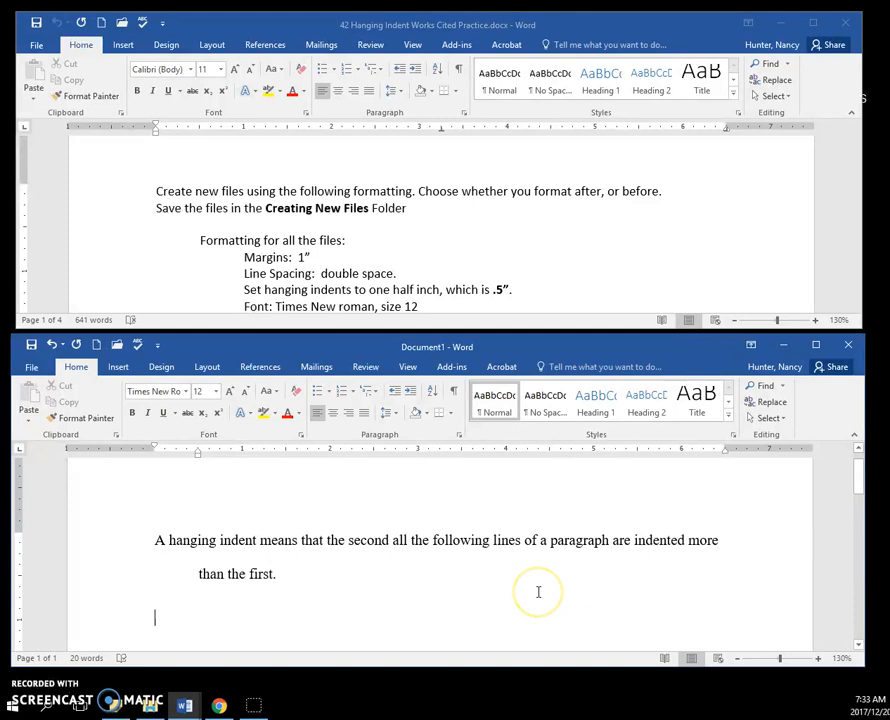
{"action": "type", "text": "nh"}
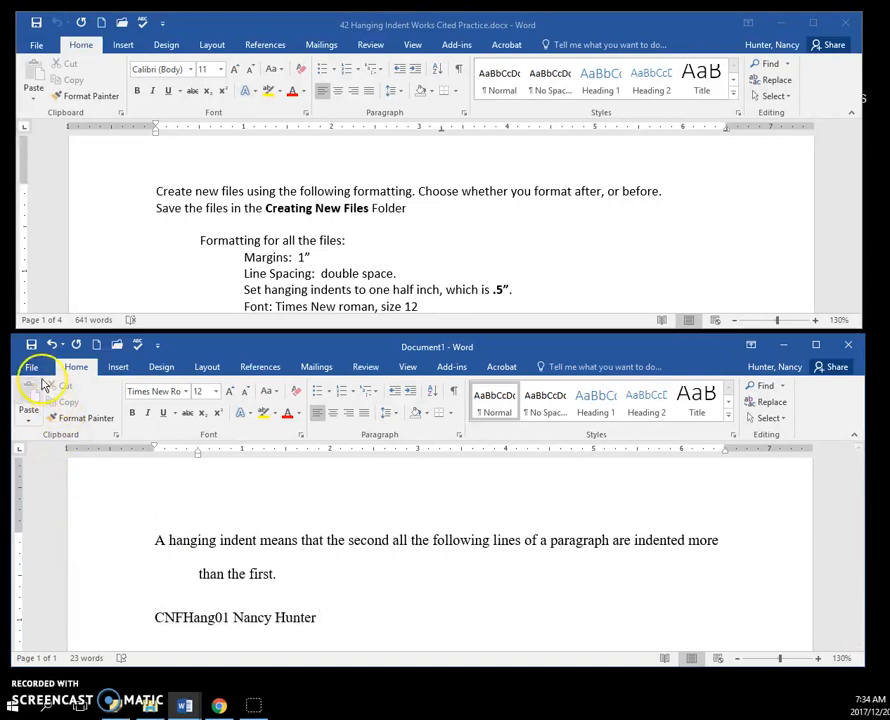
{"action": "left_click", "coordinate": [30, 366]}
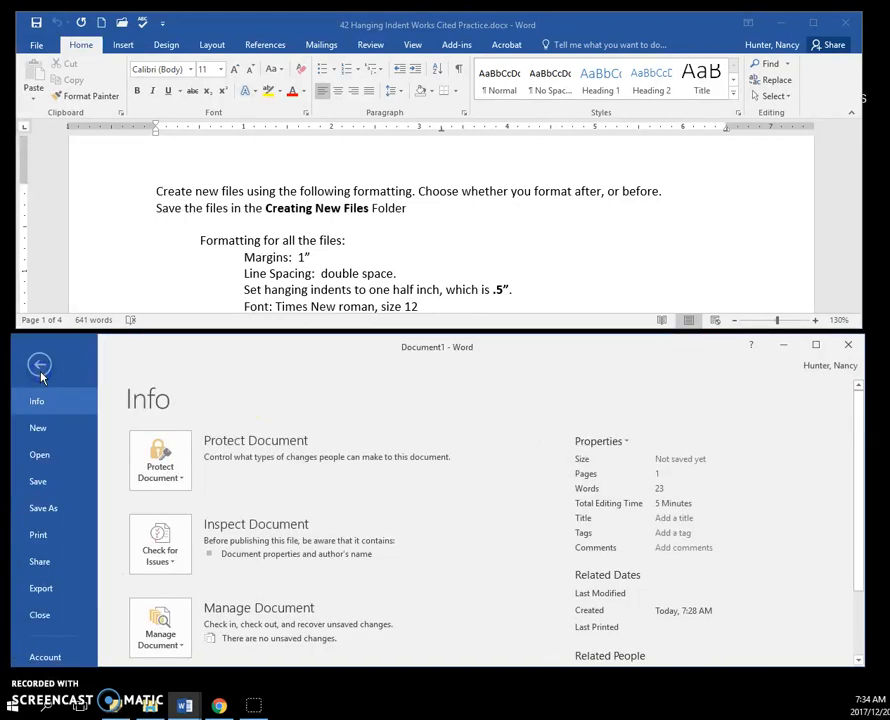
{"action": "left_click", "coordinate": [40, 364]}
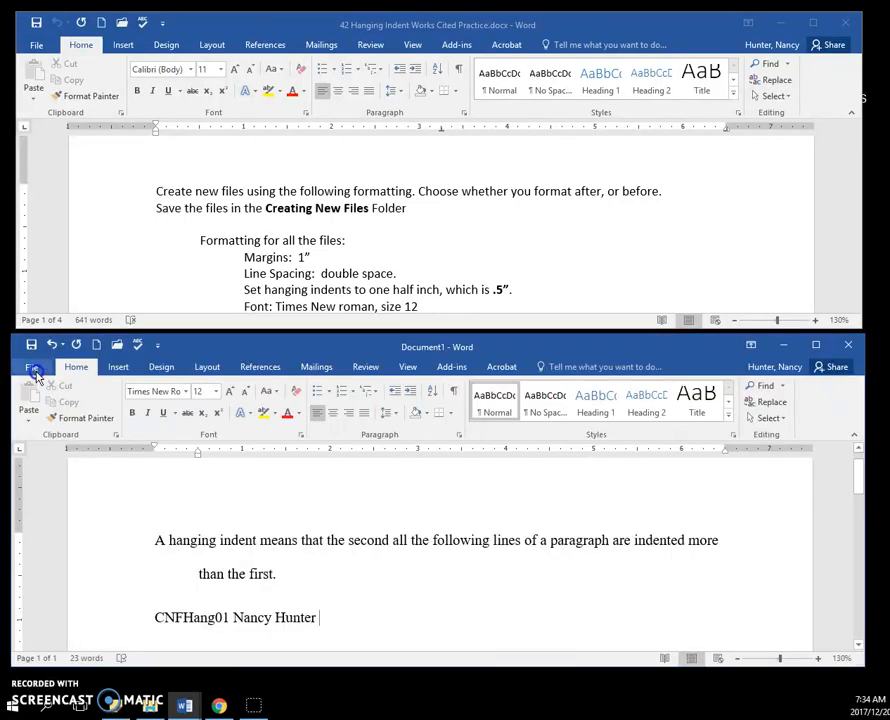